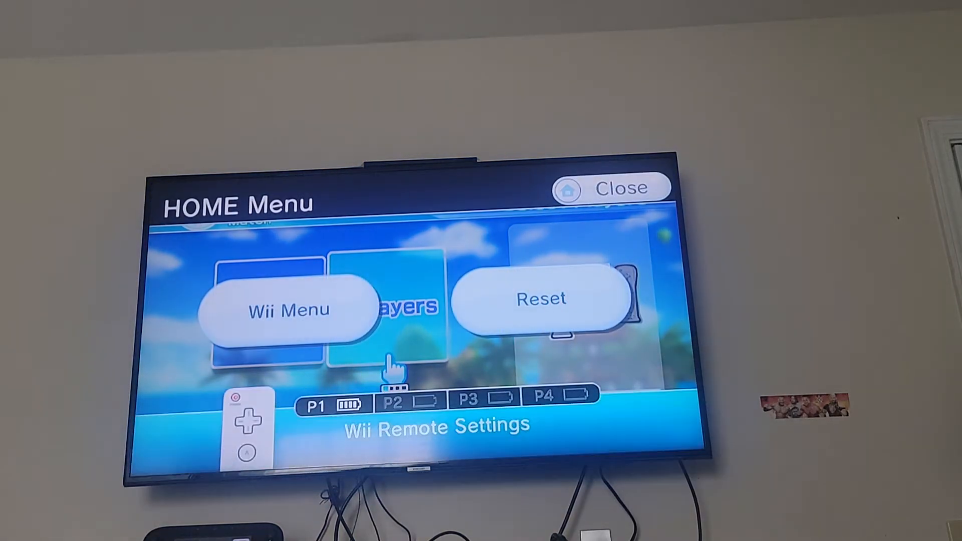
Close the HOME Menu and confirm player readiness to begin the two-player table tennis match
left_click(610, 188)
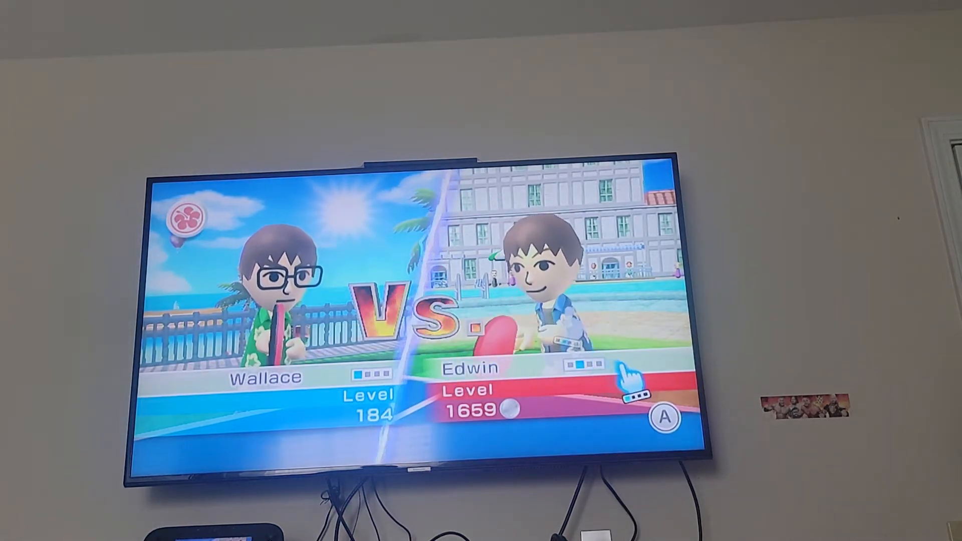
key("A")
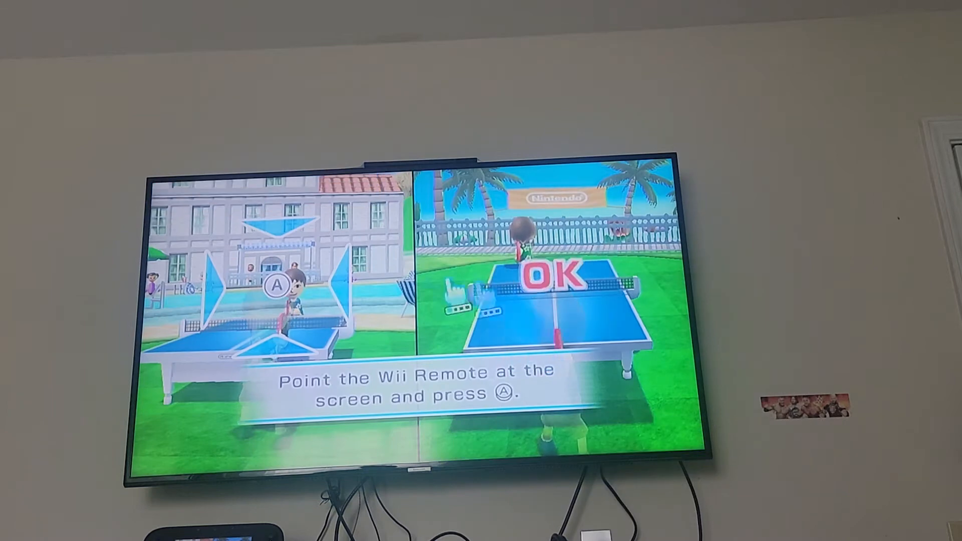